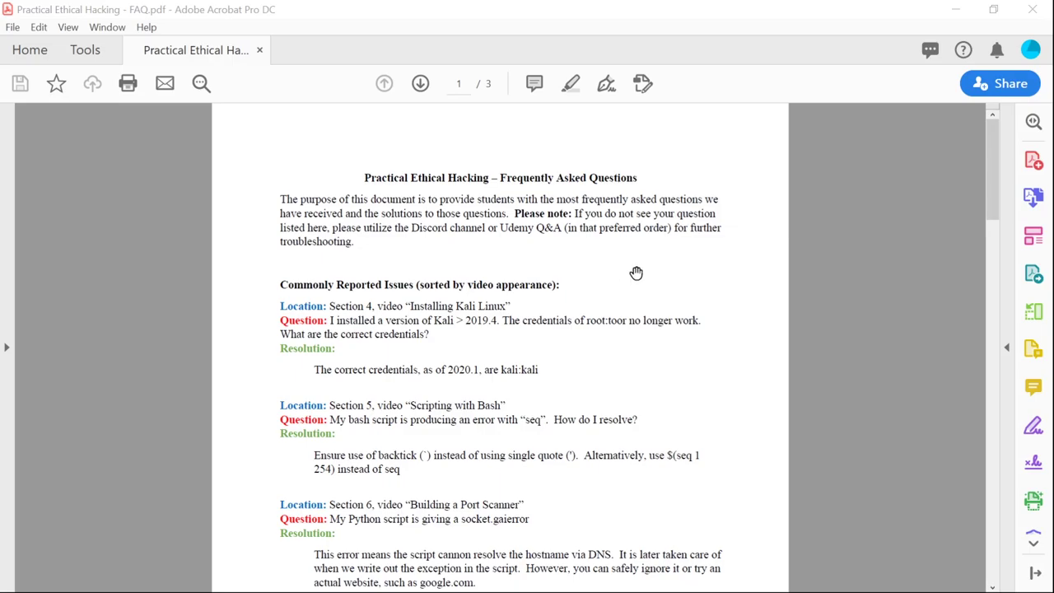
{"action": "mouse_move", "coordinate": [539, 296]}
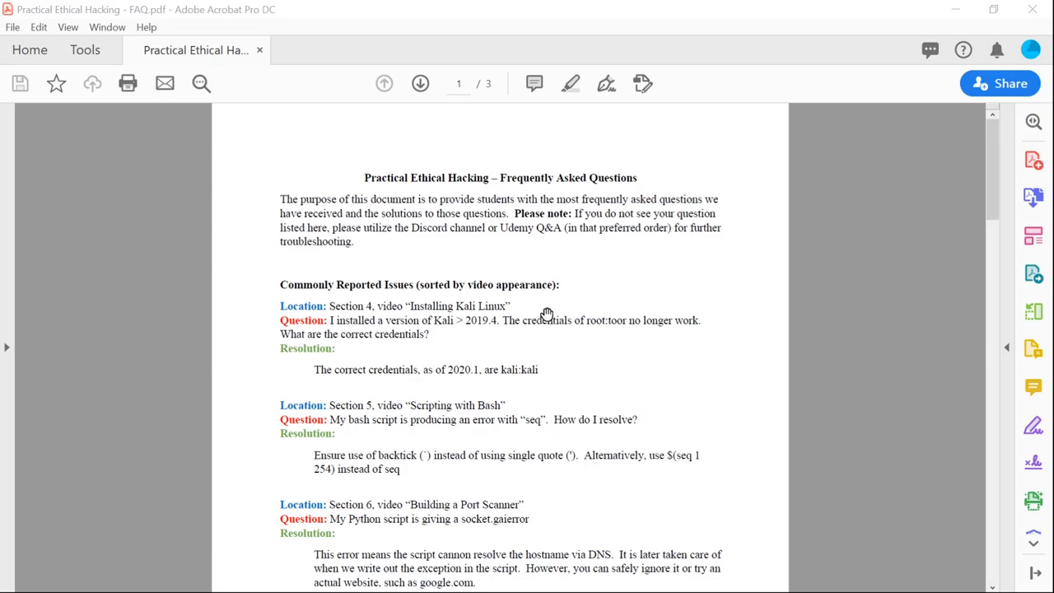
{"action": "mouse_move", "coordinate": [604, 308]}
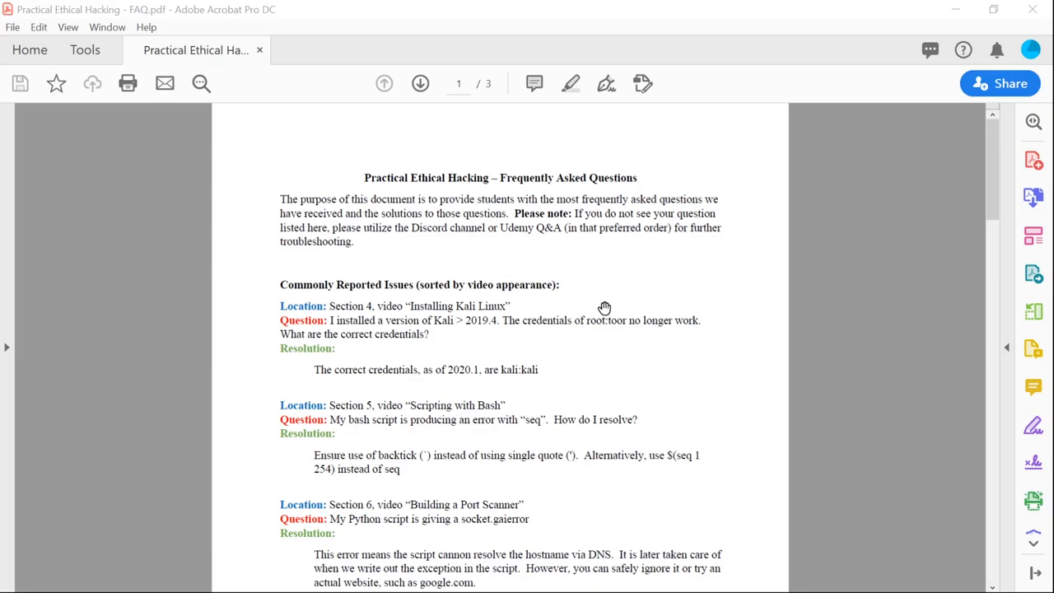
{"action": "mouse_move", "coordinate": [623, 211]}
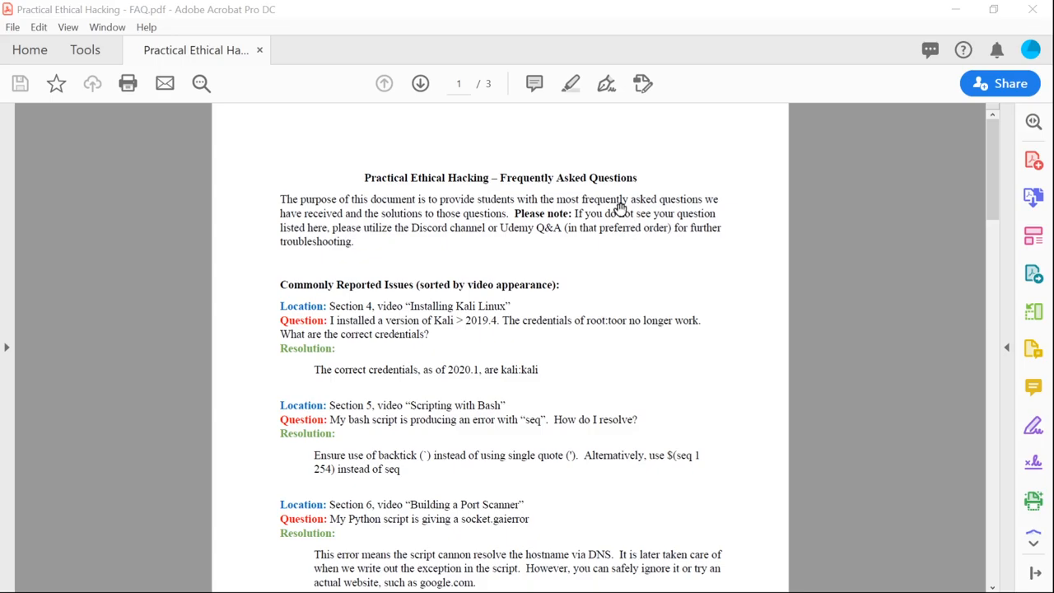
{"action": "mouse_move", "coordinate": [649, 242]}
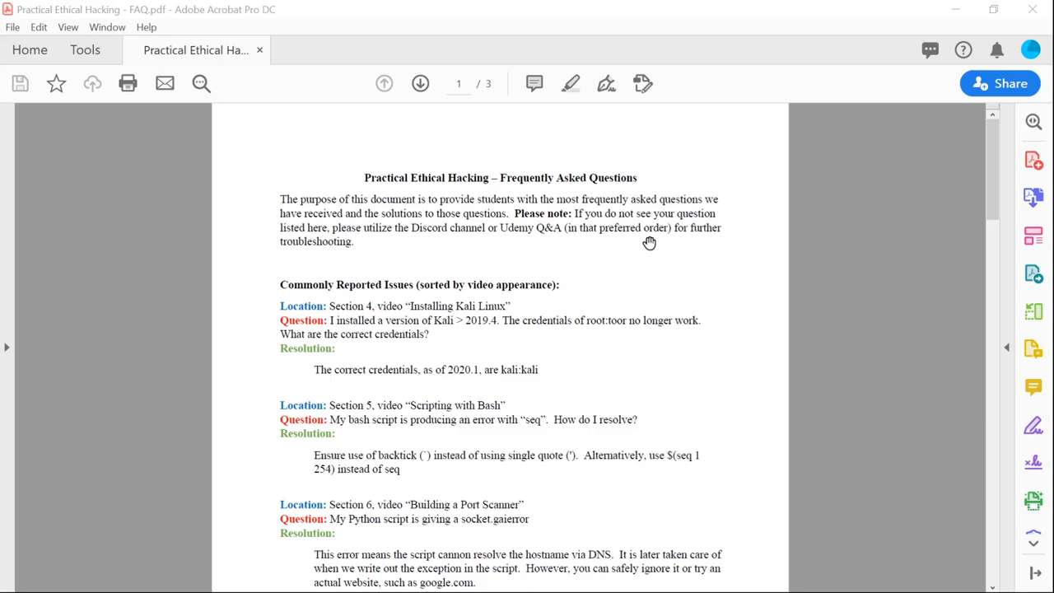
{"action": "mouse_move", "coordinate": [651, 244]}
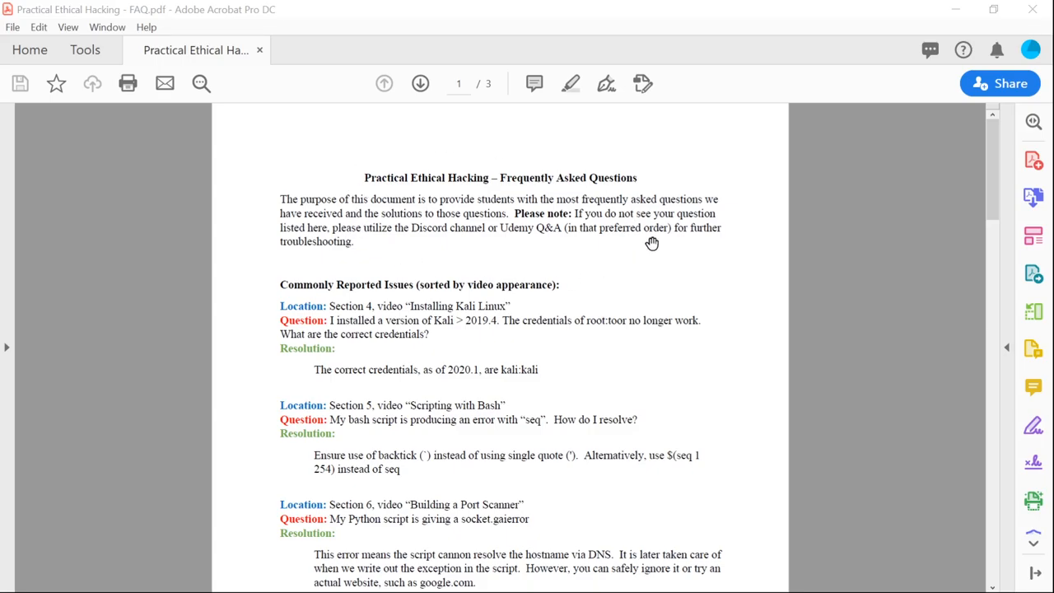
{"action": "scroll", "scroll_direction": "down", "scroll_amount": 3}
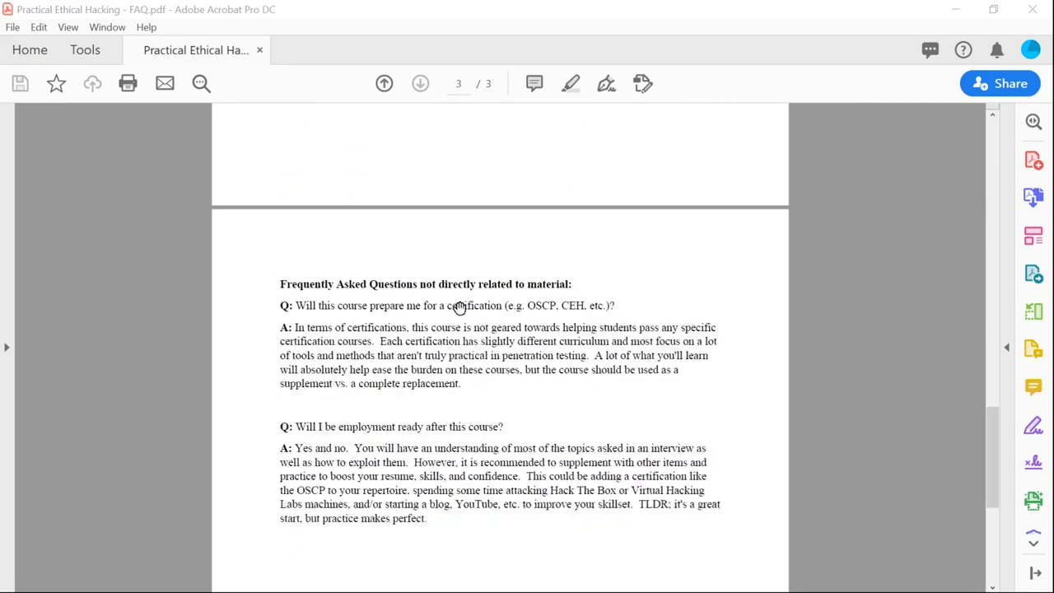
{"action": "mouse_move", "coordinate": [611, 369]}
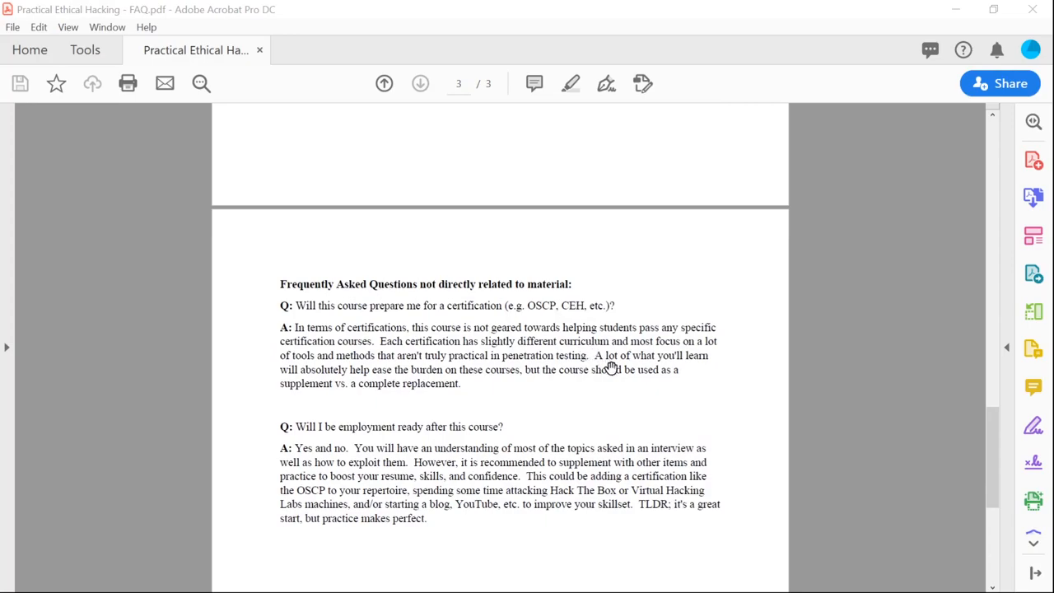